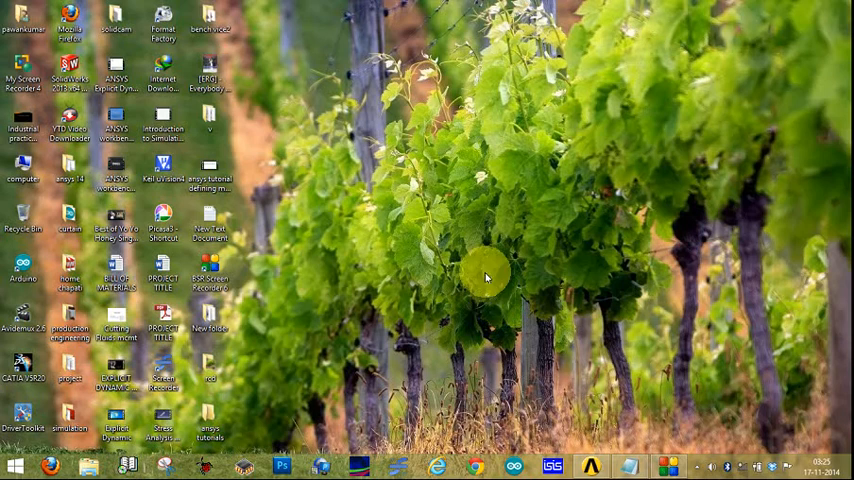
Step: Show the tutorial note titled 'adding extra material to ansys library' in Notepad
double_click(210, 220)
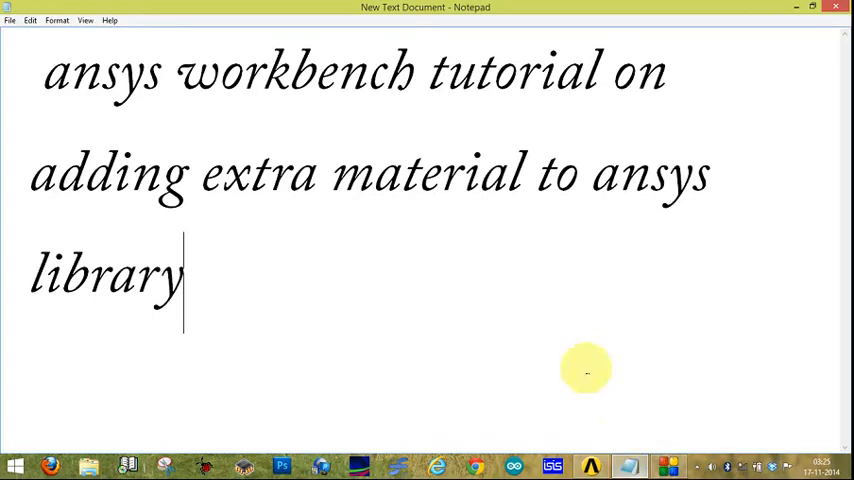
mouse_move(308, 256)
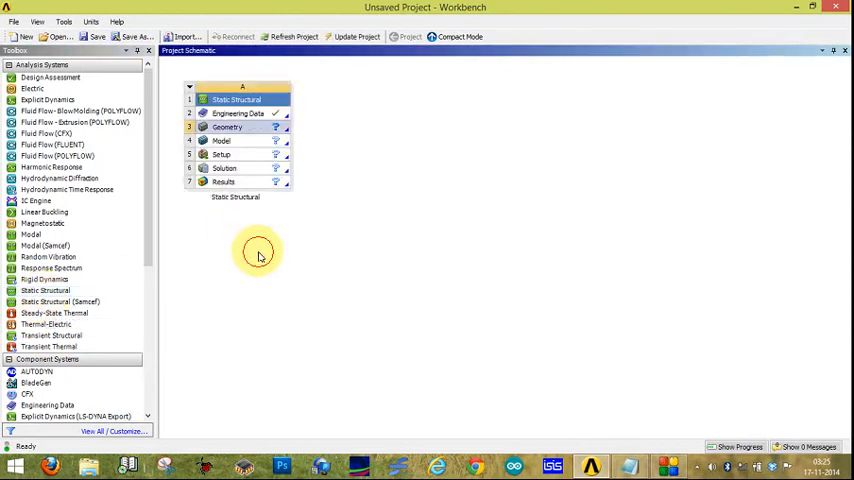
Step: Enter the Static Structural system's Engineering Data, where Structural Steel is listed
click(240, 112)
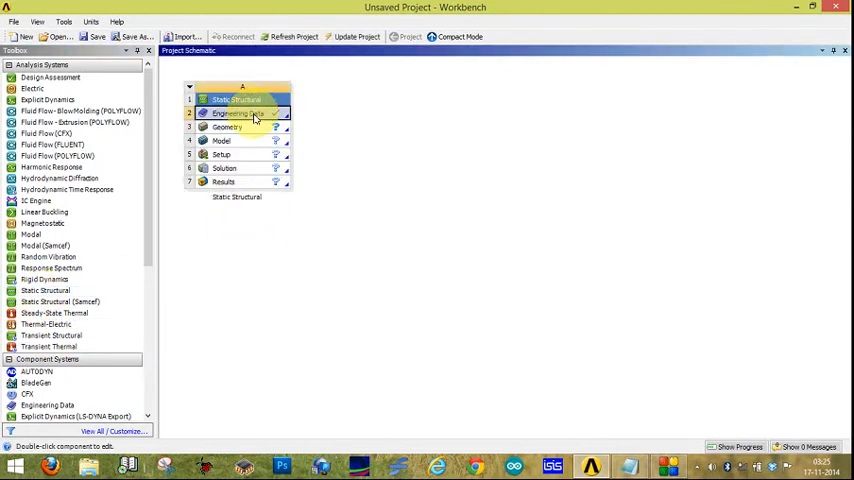
double_click(240, 120)
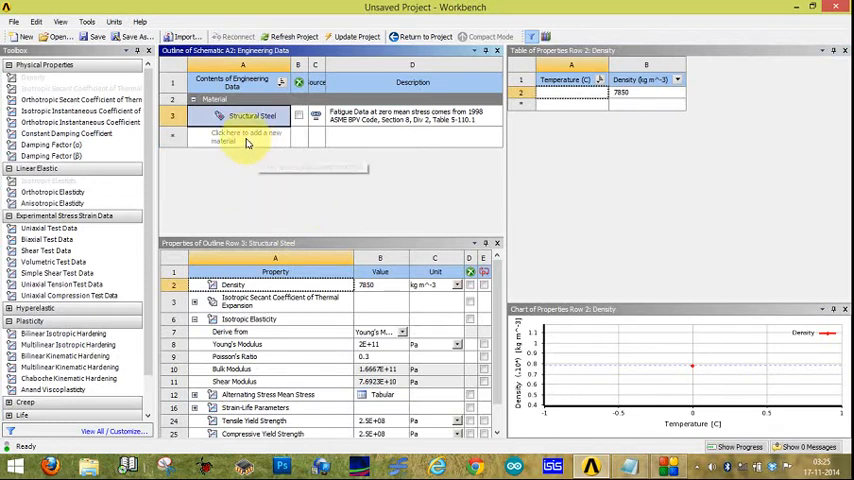
mouse_move(240, 148)
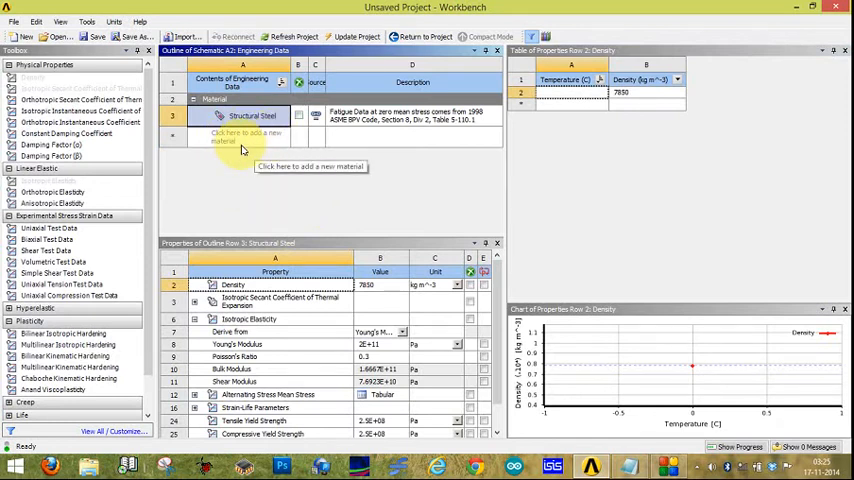
Step: Add a new material 'project1' below Structural Steel and give it a Density property
click(238, 136)
text(project1)
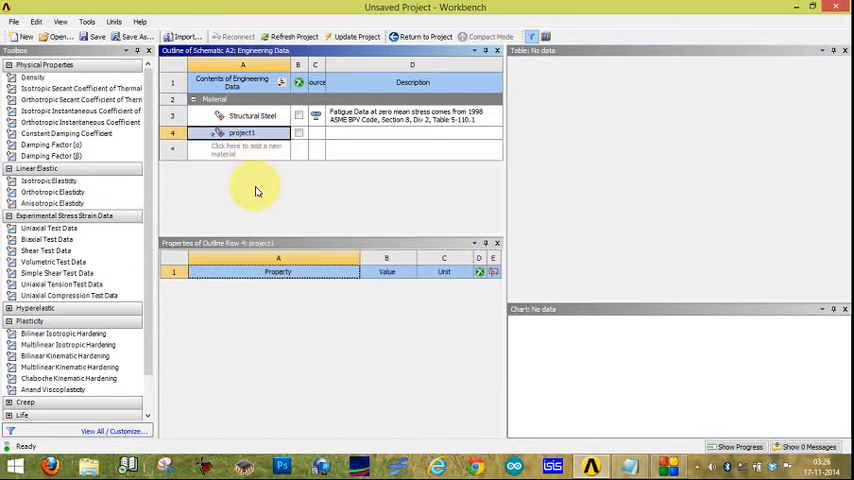
click(278, 272)
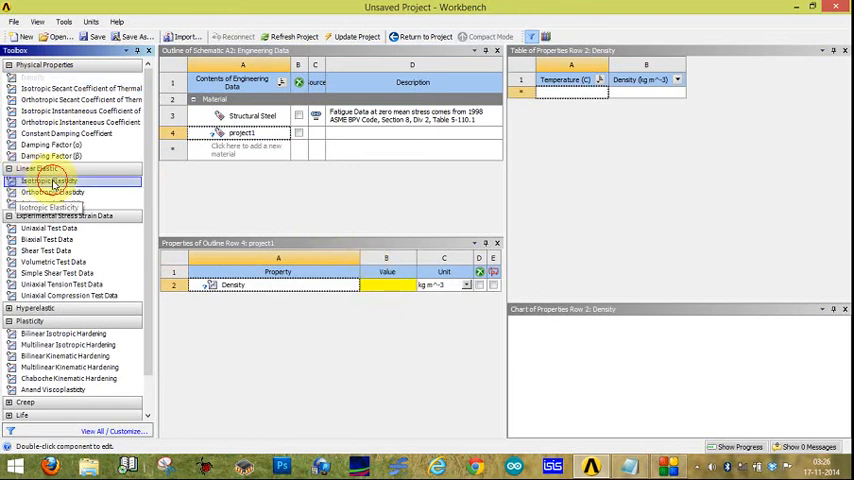
Step: Set project1 to density 7850, isotropic elasticity with Young's modulus 2E+11 and Poisson's ratio 0.3
double_click(56, 180)
text(7800)
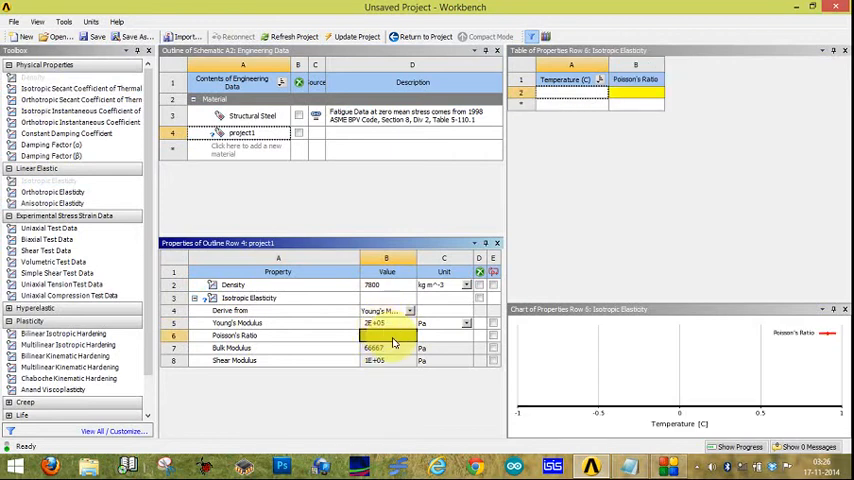
click(386, 336)
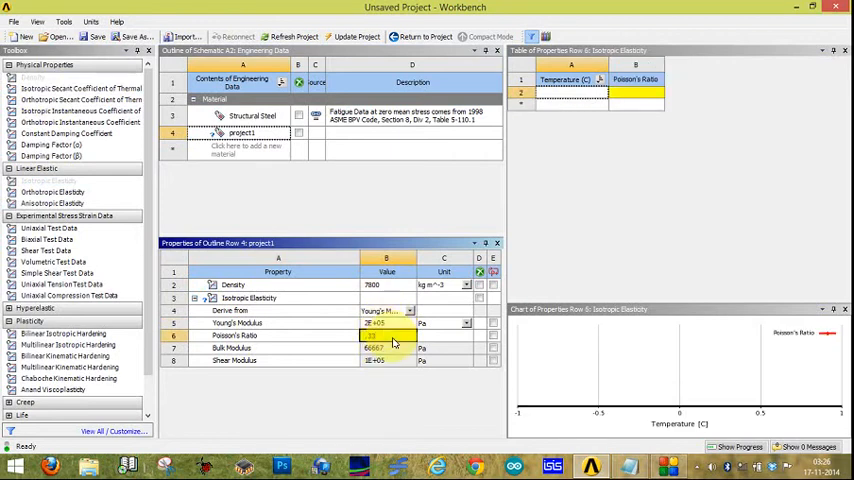
click(384, 348)
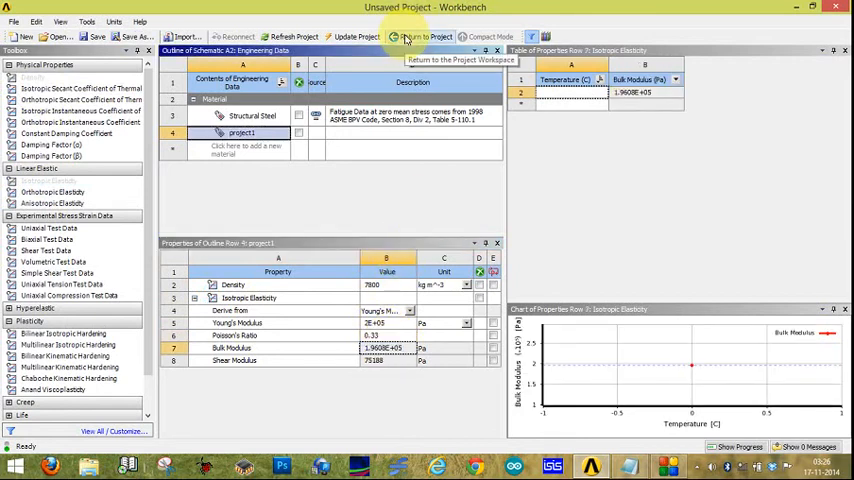
Step: Back in the project schematic, launch the Geometry editor with Millimeter as the length unit
click(420, 36)
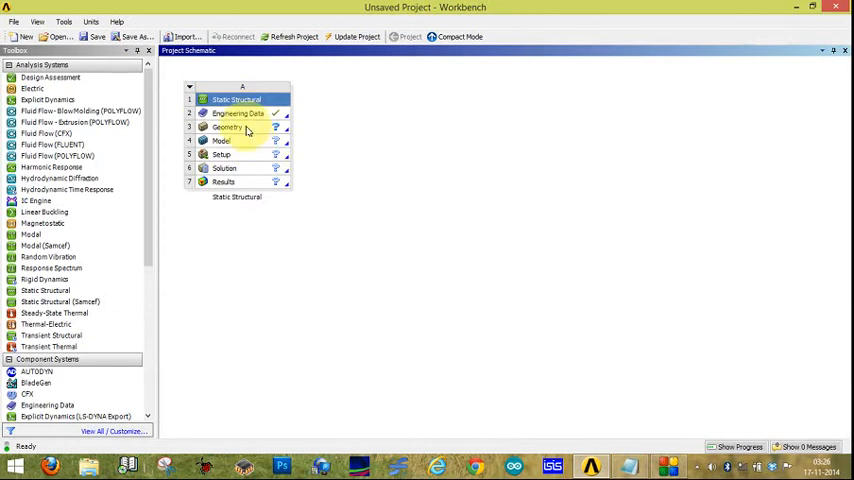
double_click(230, 128)
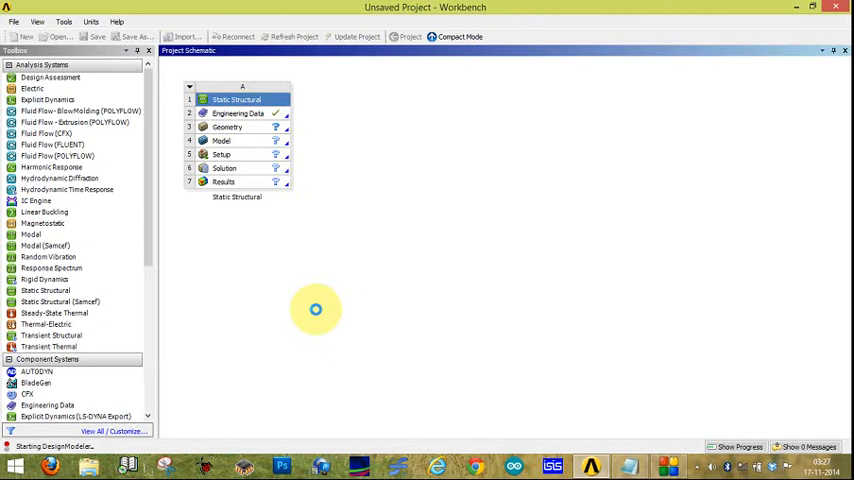
double_click(228, 128)
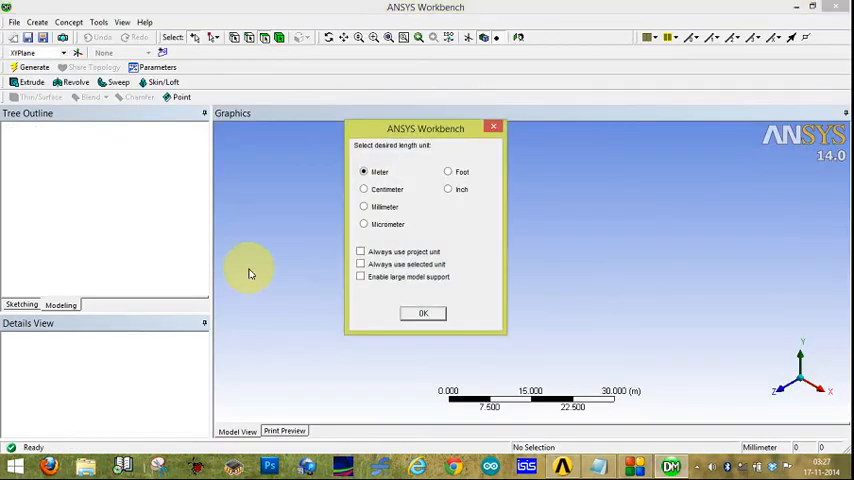
click(364, 206)
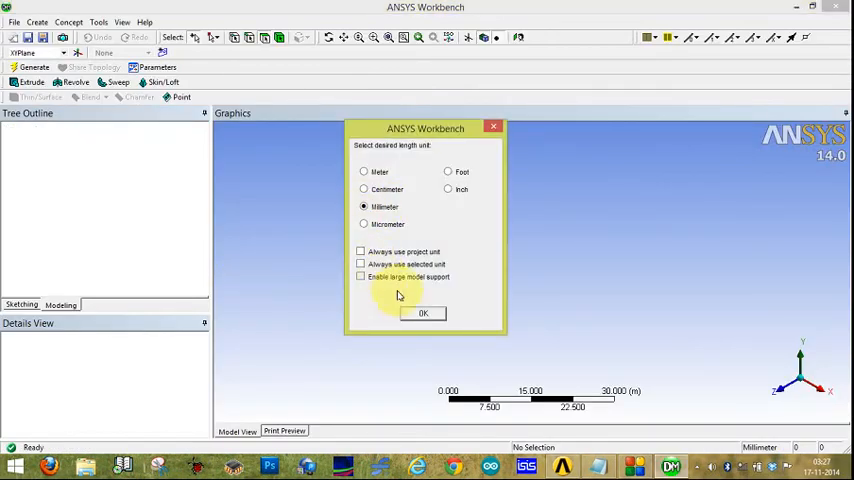
click(422, 312)
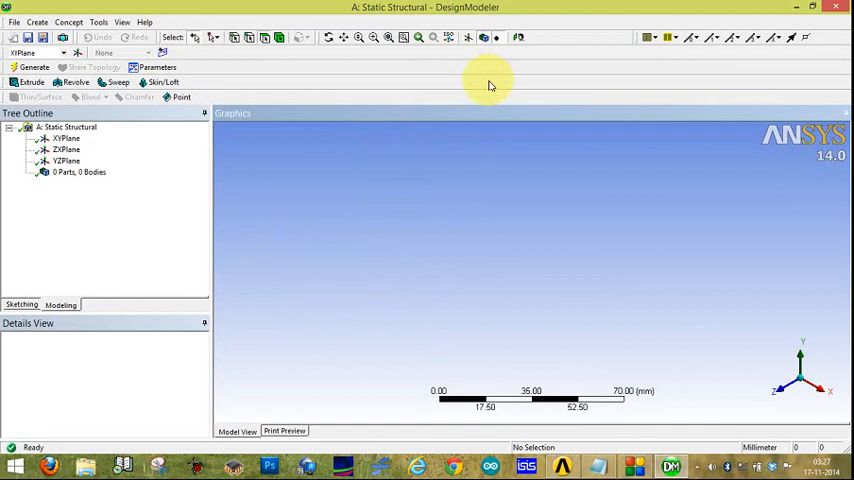
Step: Start Sketch1 on XYPlane and draw a rectangle from the origin
click(66, 138)
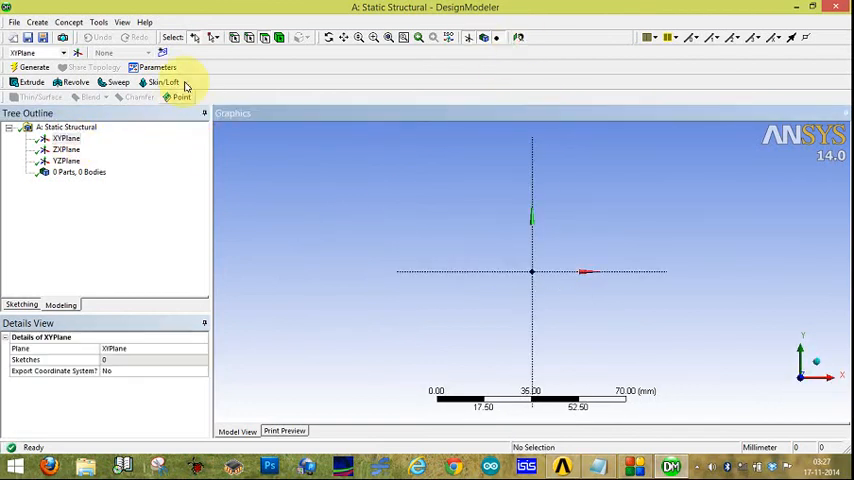
click(20, 304)
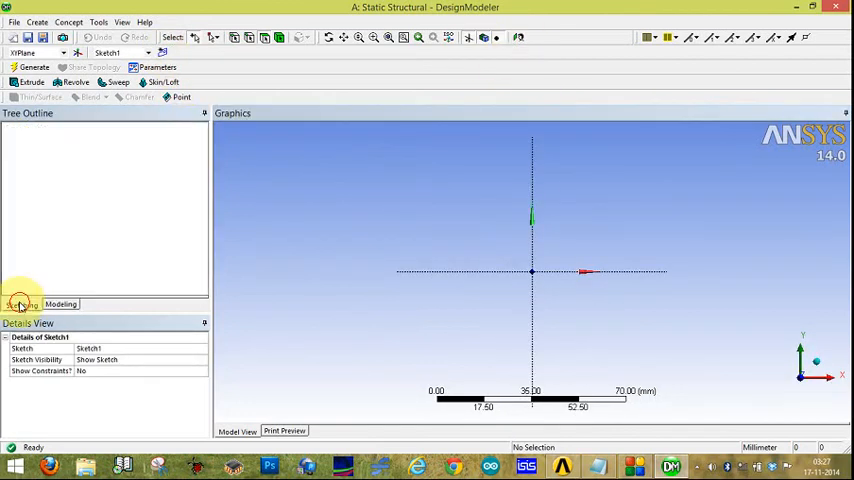
click(20, 304)
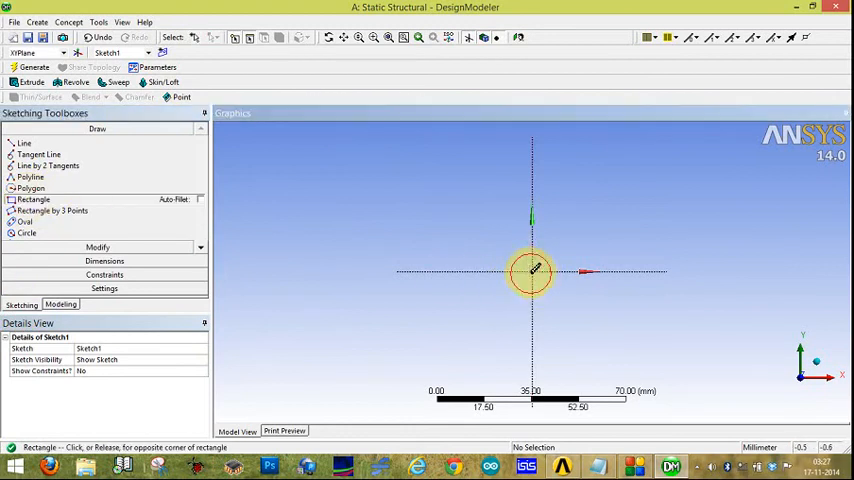
drag(532, 272, 588, 218)
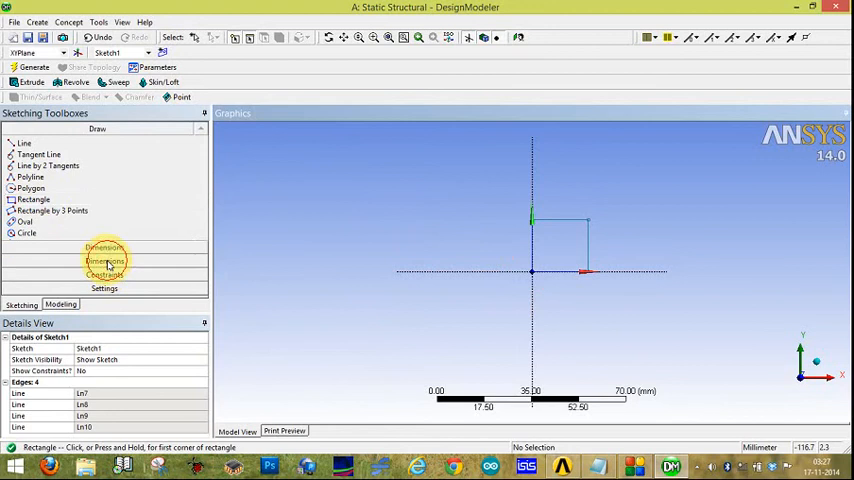
Step: Dimension the rectangle with H1 and V2 both equal to 20 mm
click(100, 260)
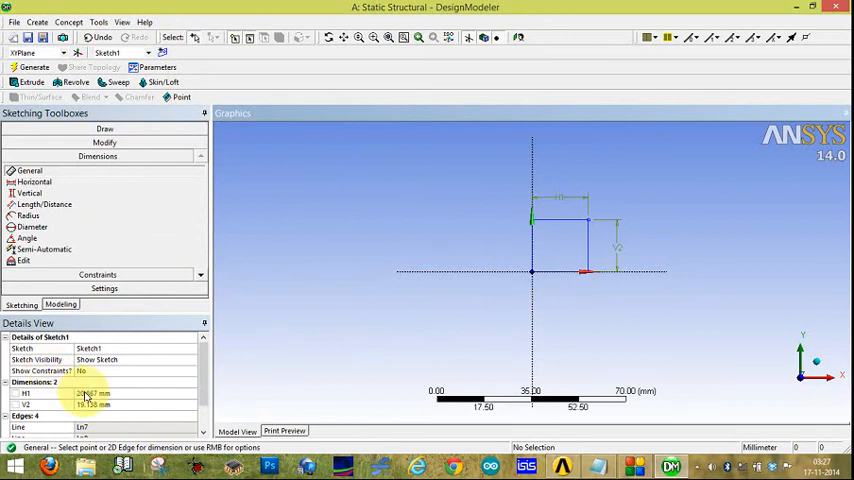
double_click(96, 394)
text(20)
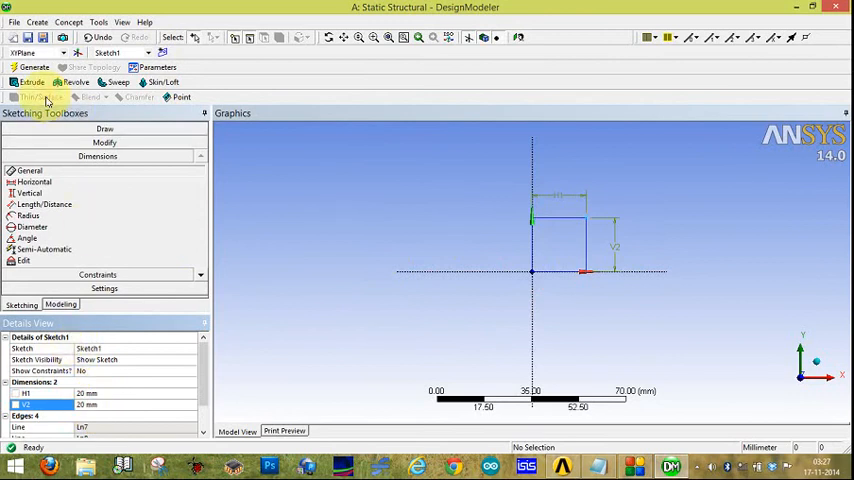
Step: Extrude Sketch1 to a depth of 100 mm and generate the solid bar
click(28, 82)
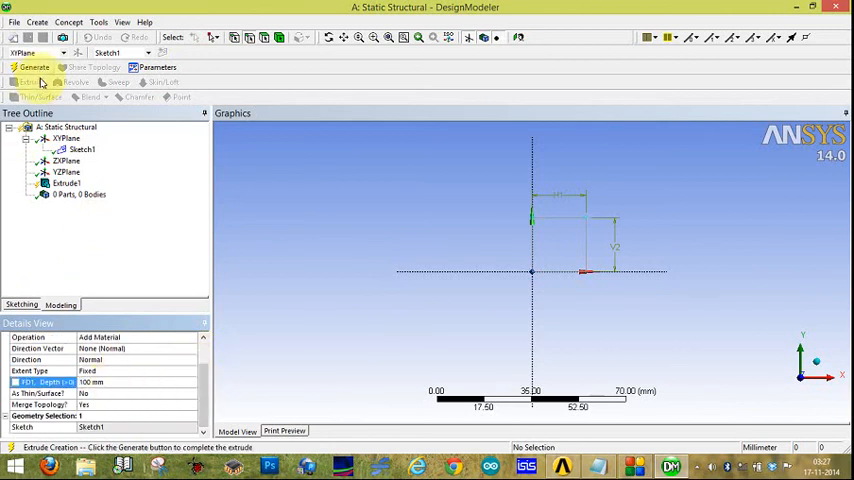
click(32, 68)
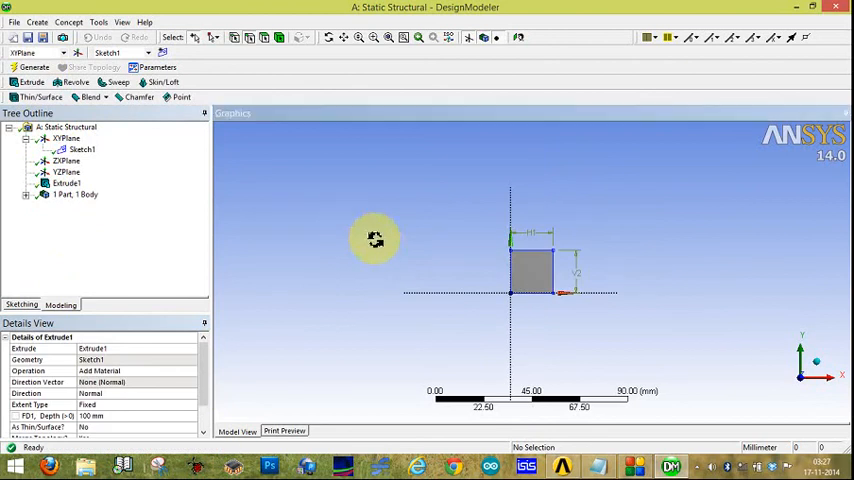
drag(376, 238, 356, 308)
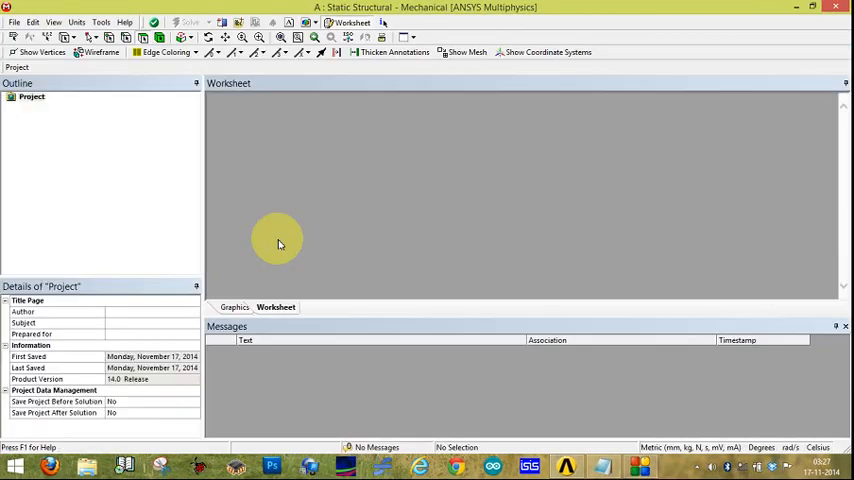
mouse_move(250, 244)
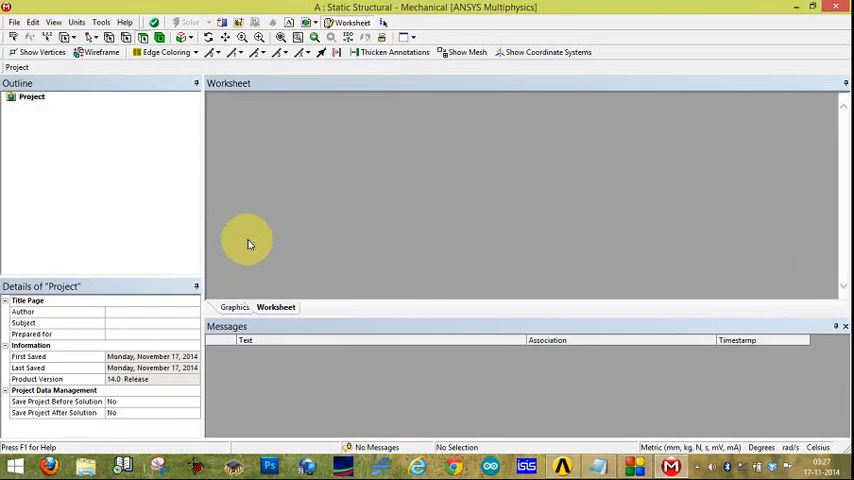
mouse_move(252, 242)
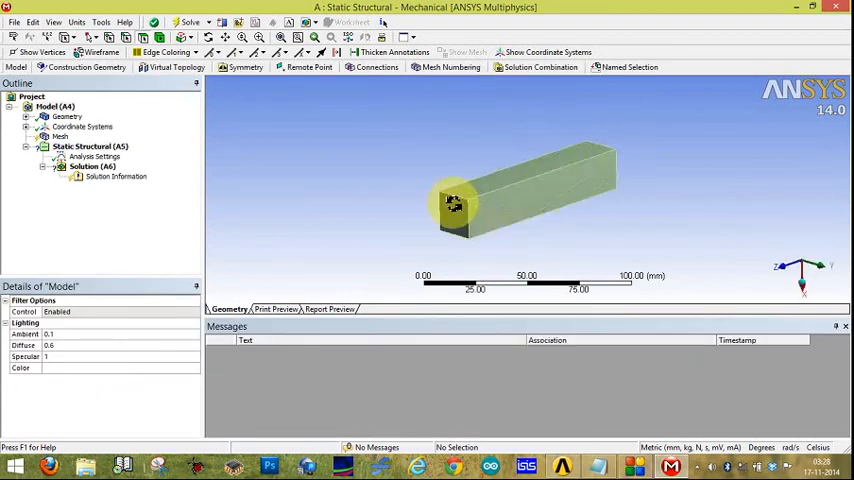
Step: Orbit the square bar in Mechanical to view another side
drag(456, 200, 504, 238)
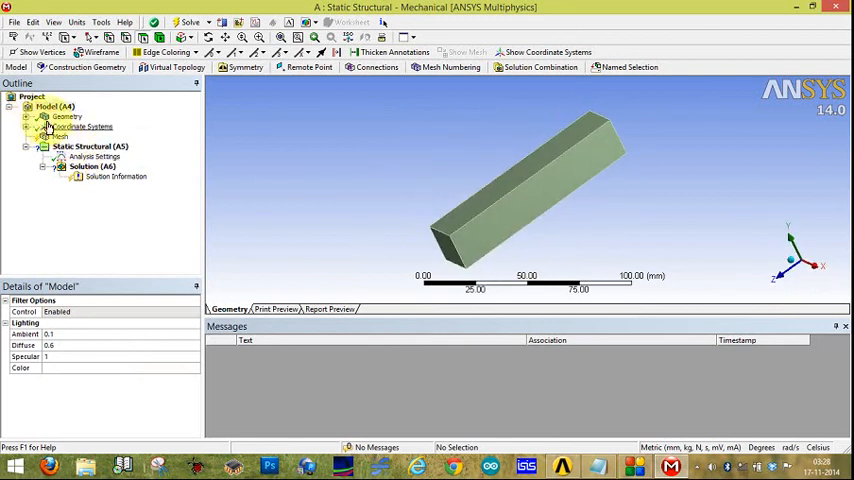
Step: Set the Solid body's Material Assignment to project1 in its Details
click(76, 128)
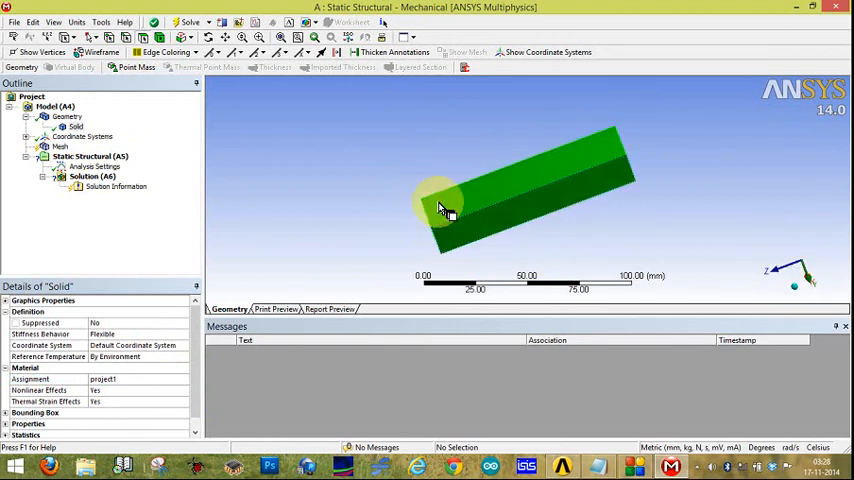
drag(444, 208, 420, 188)
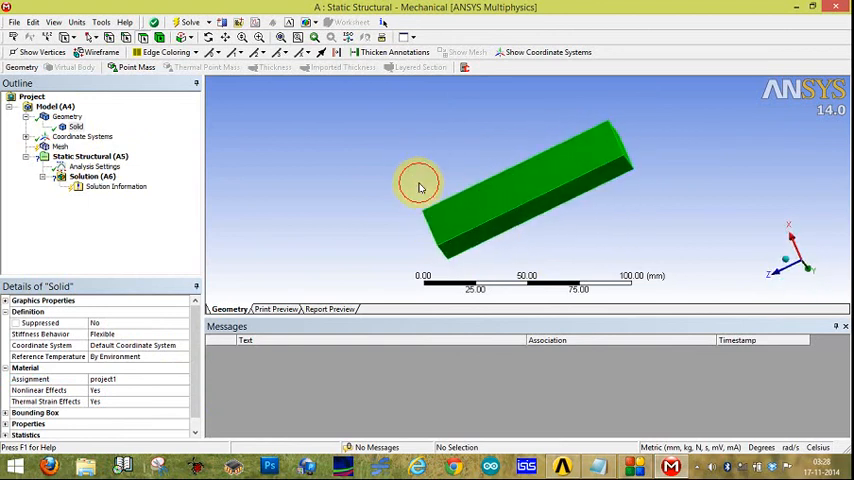